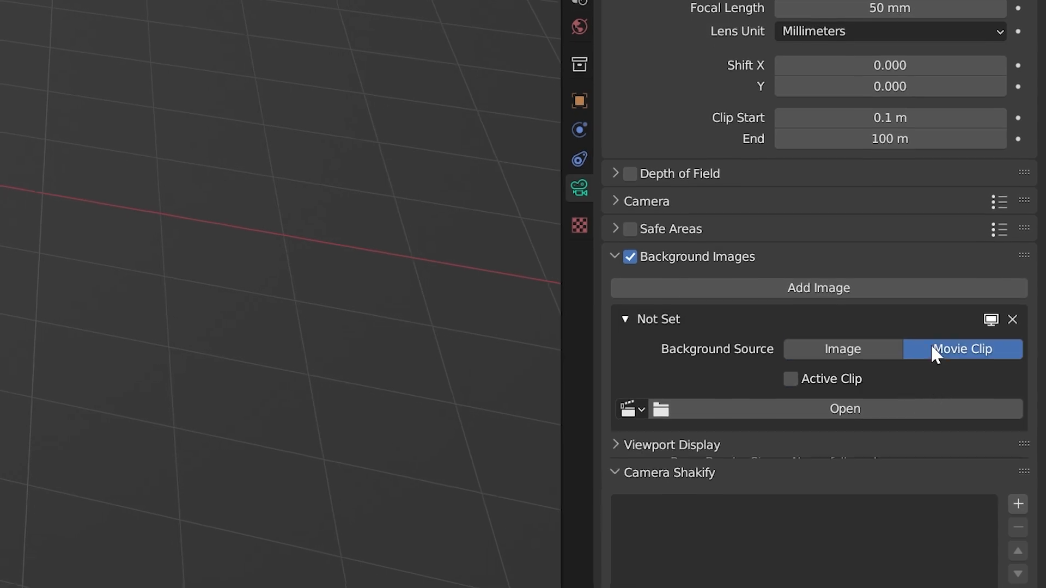
Step: Use a movie clip as the camera background and make the render film transparent
click(844, 409)
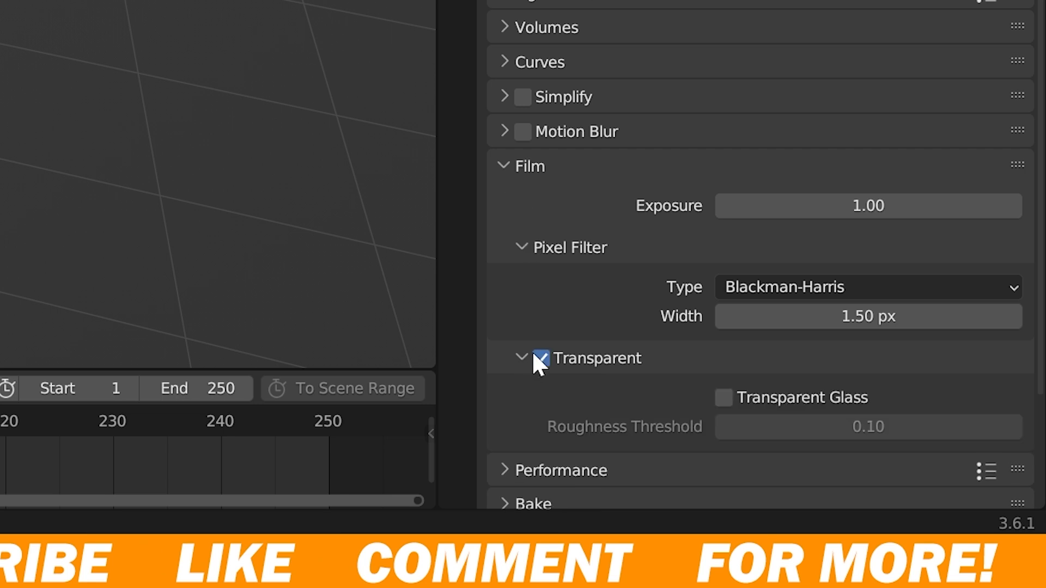
click(569, 220)
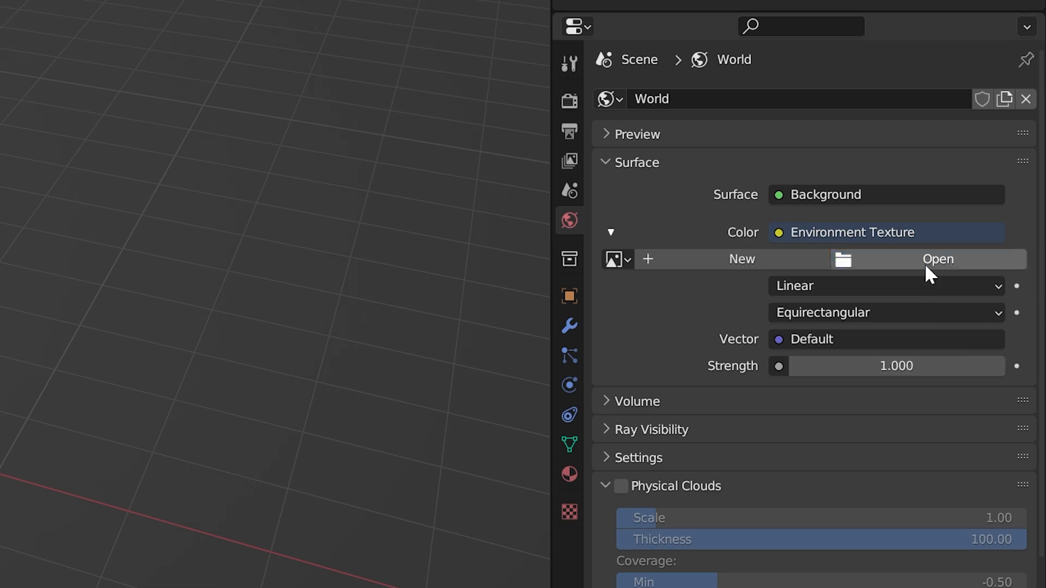
Step: Light the world with the Rainy Parking Garage HDR and hide the viewport statistics overlay
click(938, 259)
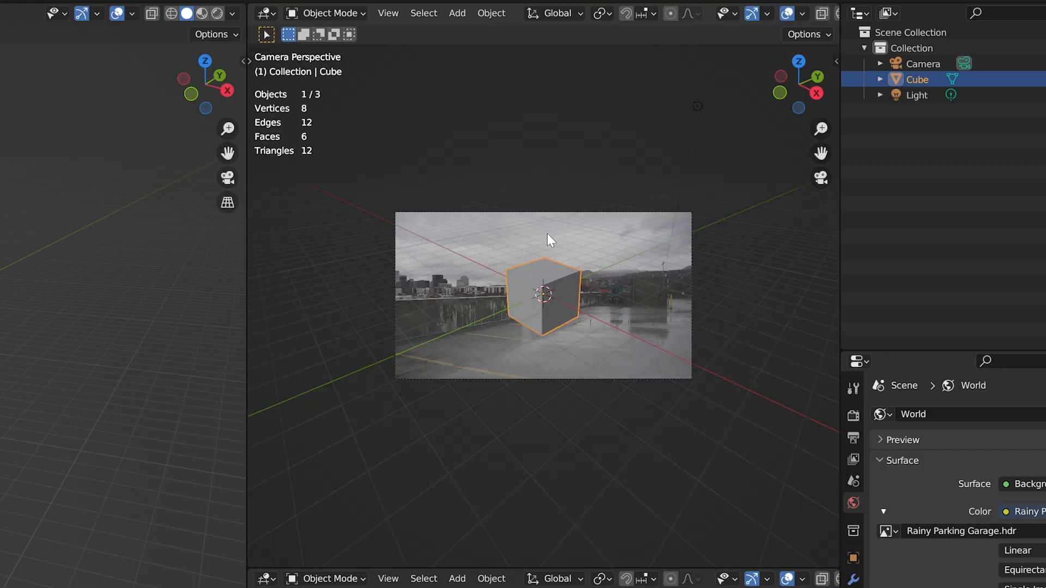
click(789, 13)
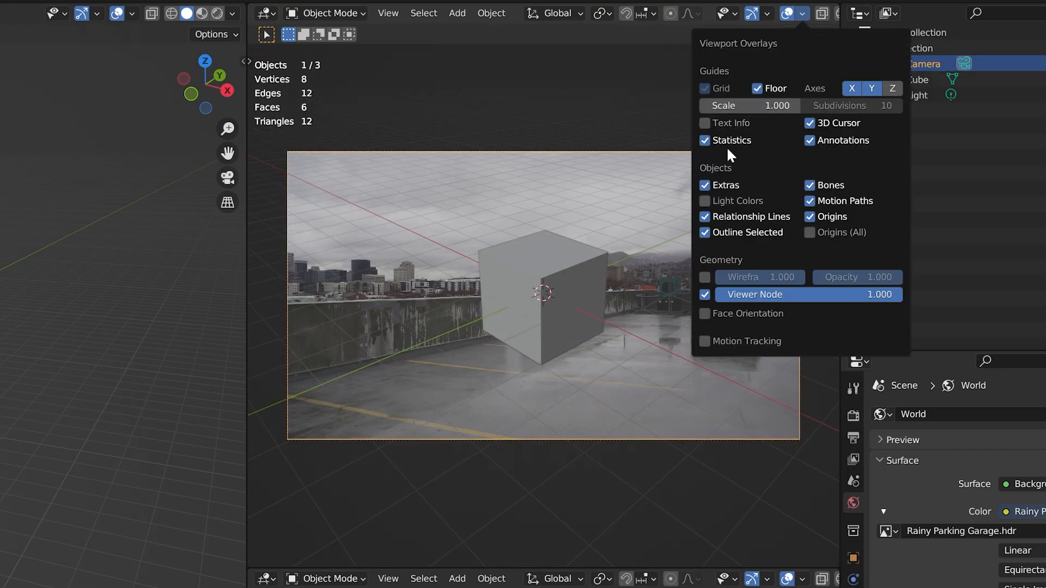
click(756, 88)
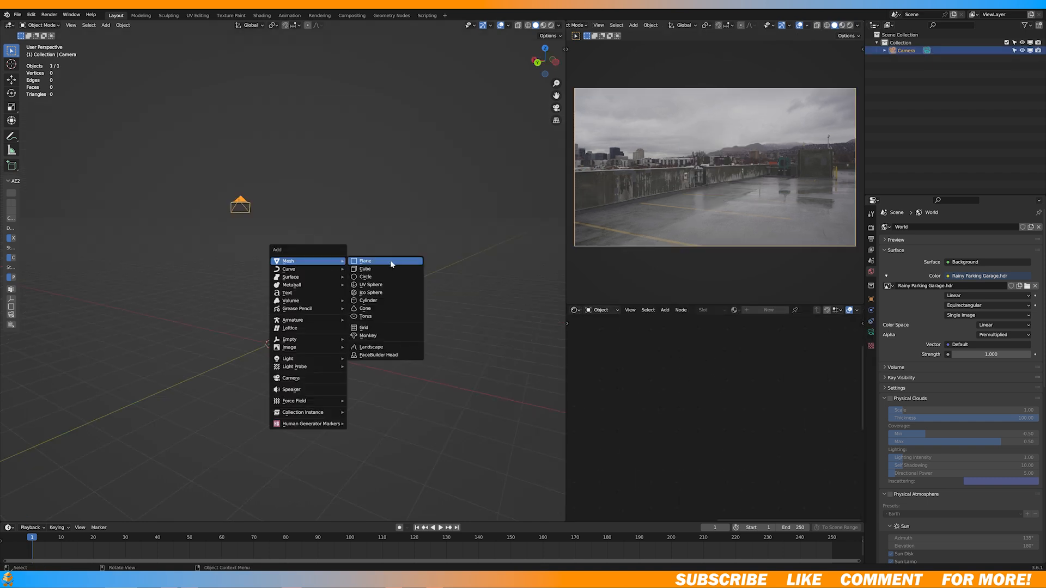
Step: Add a cube, set it on the rooftop floor in camera view and play back to check alignment
click(364, 268)
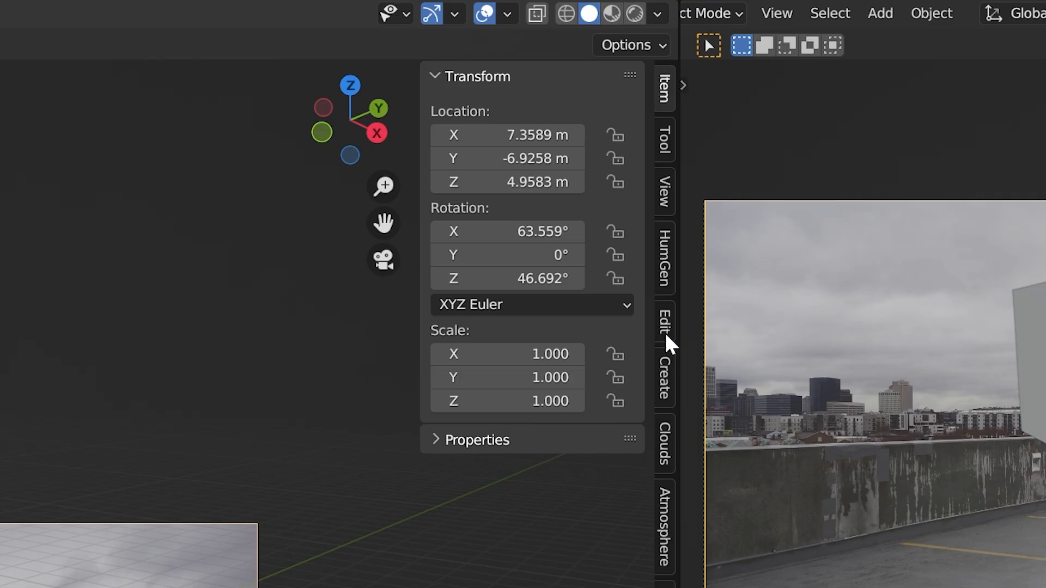
click(665, 190)
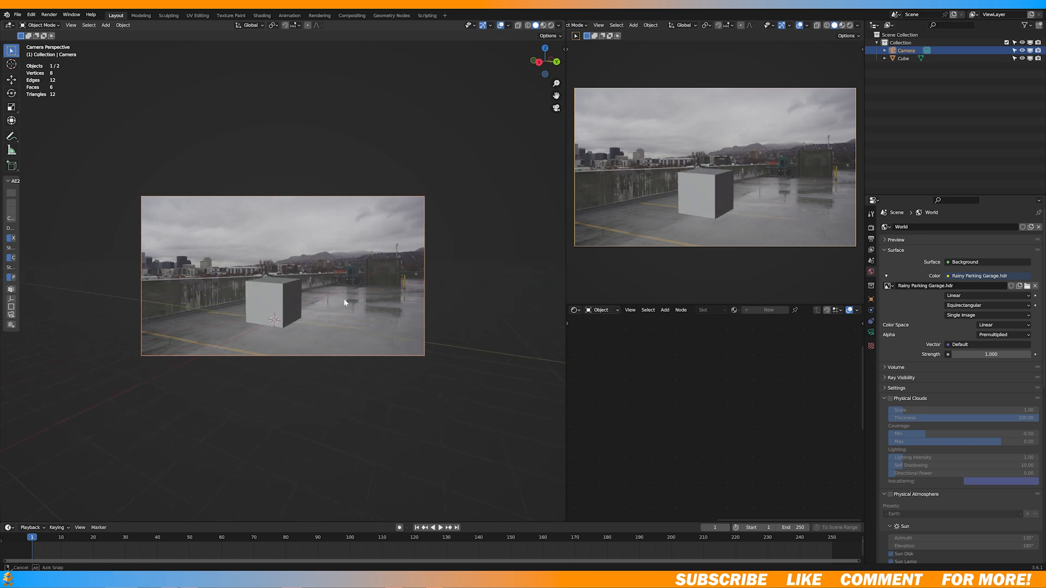
click(438, 527)
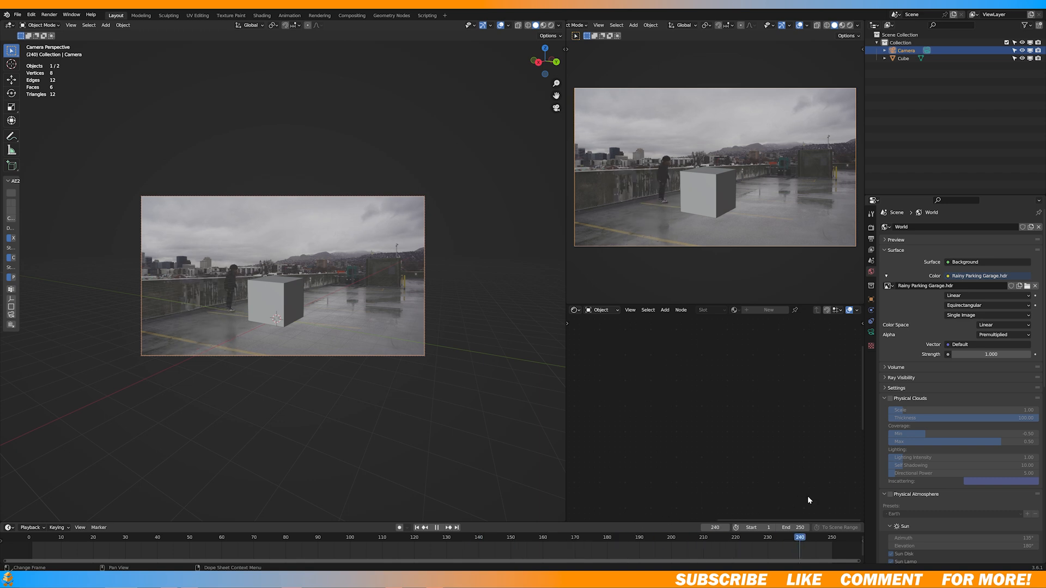
key(s)
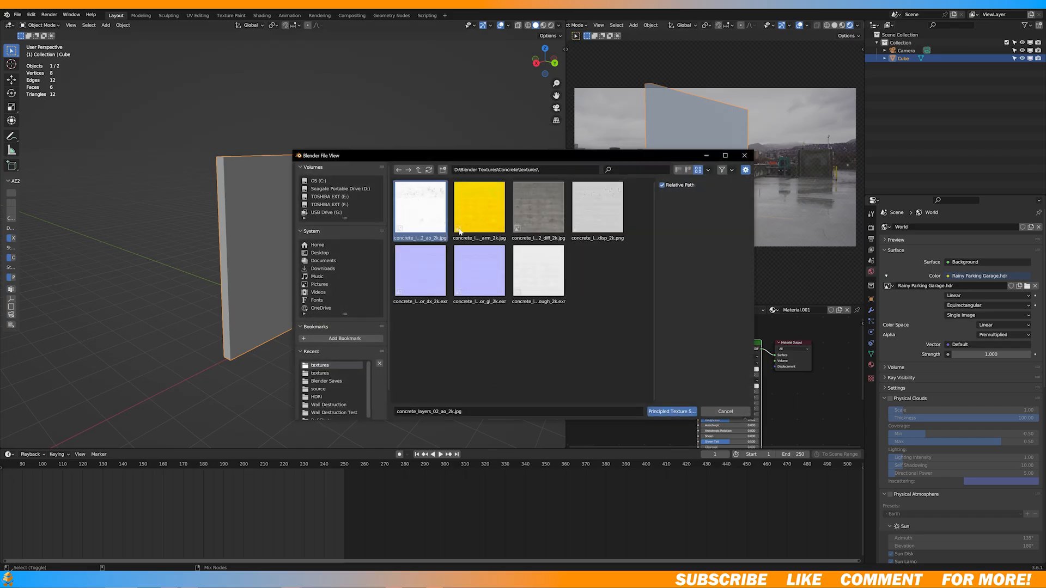
Step: Load the concrete texture set onto the wall and rescale its UVs in the UV Editing workspace
click(672, 412)
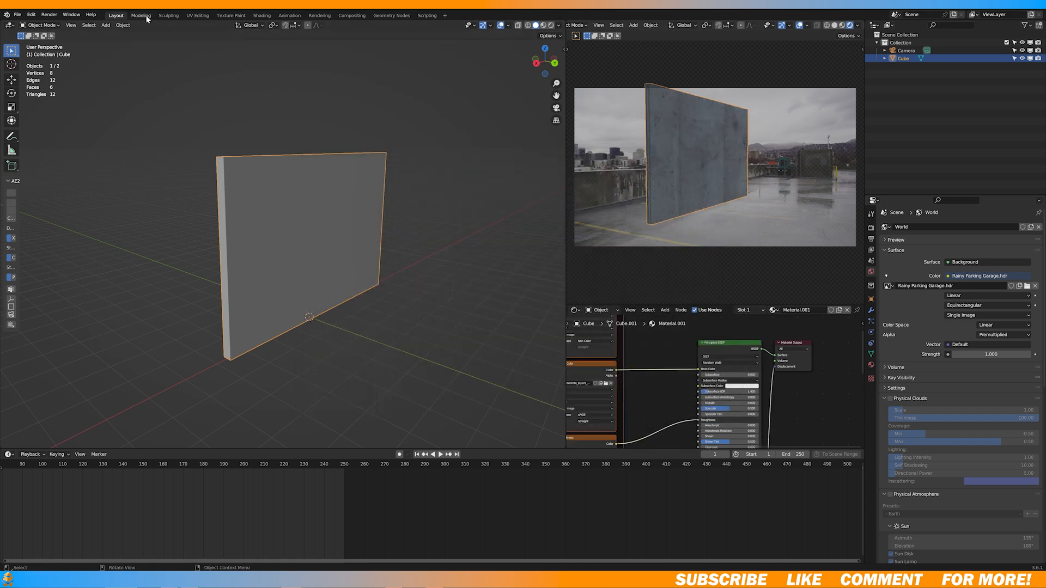
click(196, 15)
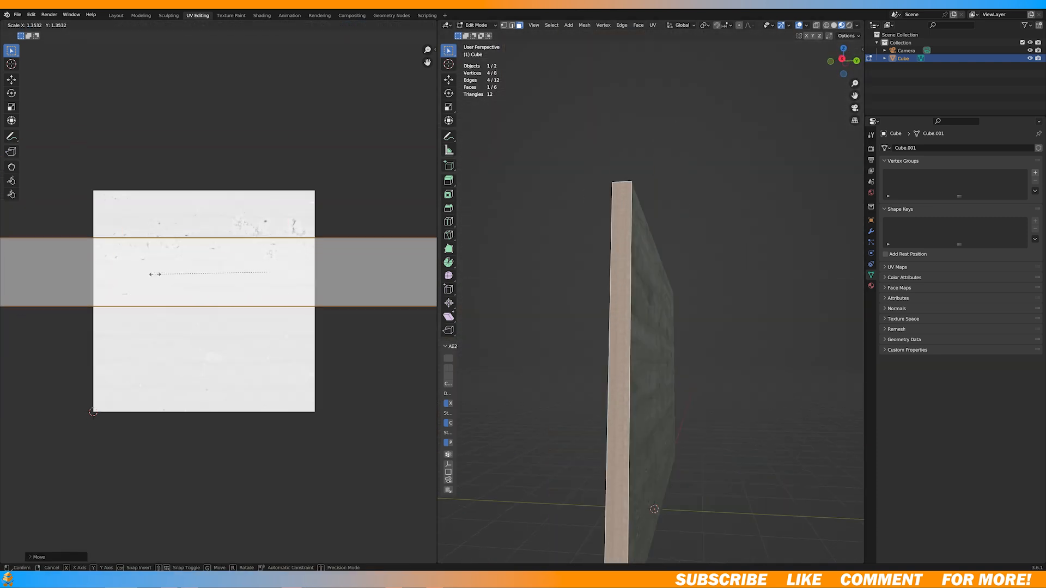
click(115, 15)
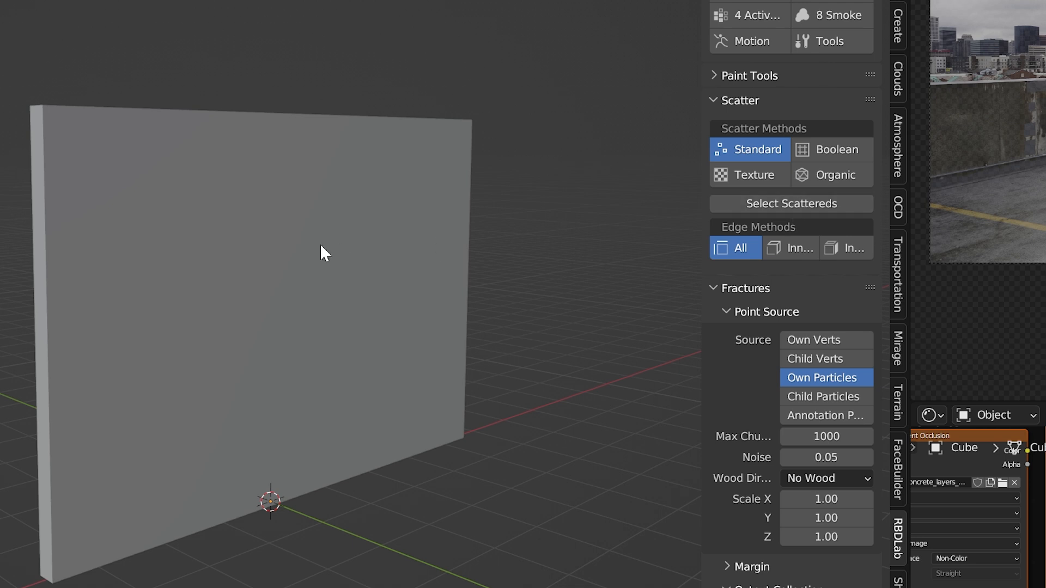
Step: Scatter 500 points through the wall with Use Modifiers, accept them and apply the fracture
click(751, 149)
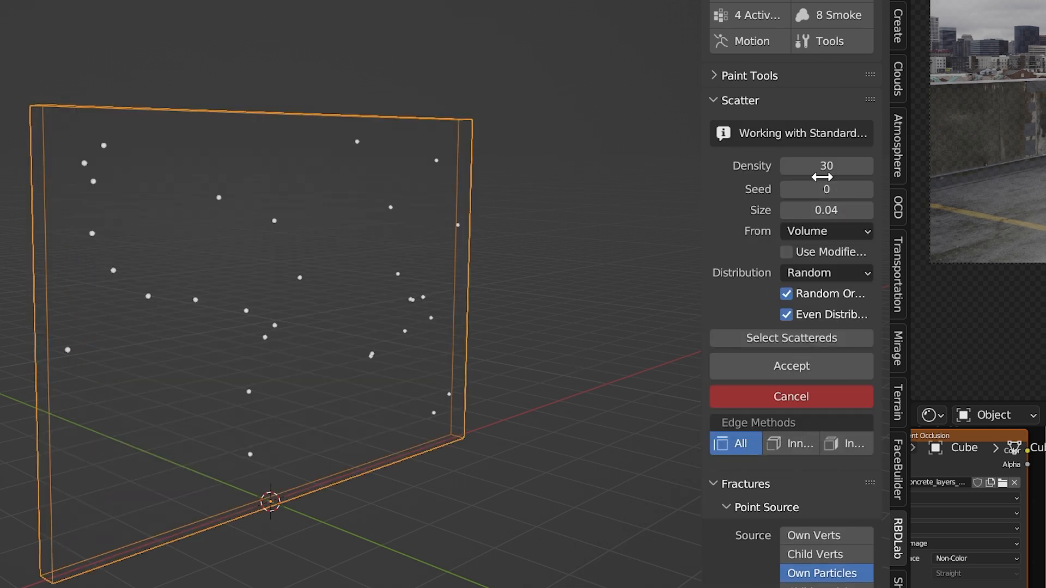
drag(826, 165, 955, 165)
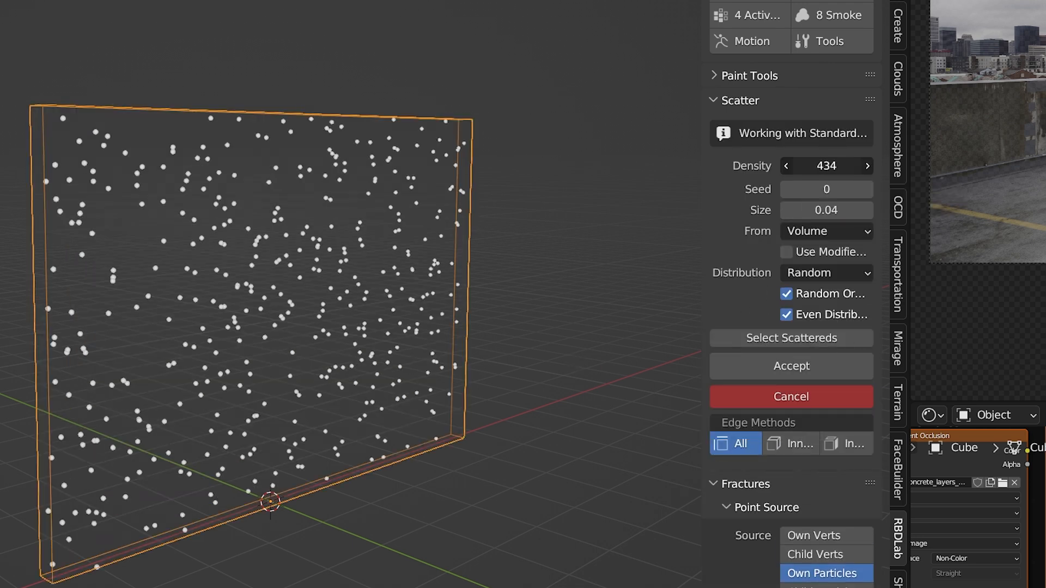
click(826, 165)
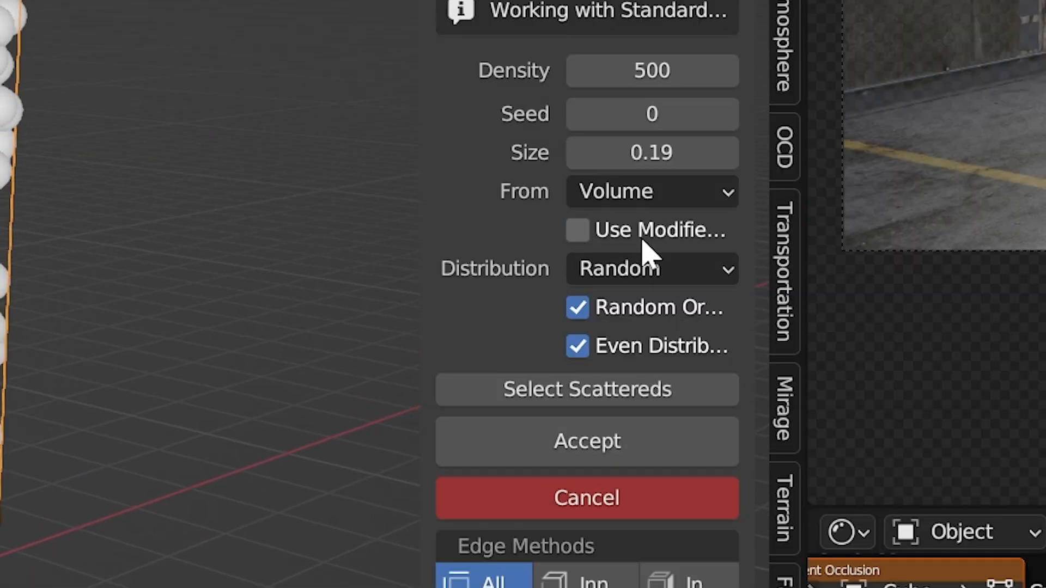
click(577, 231)
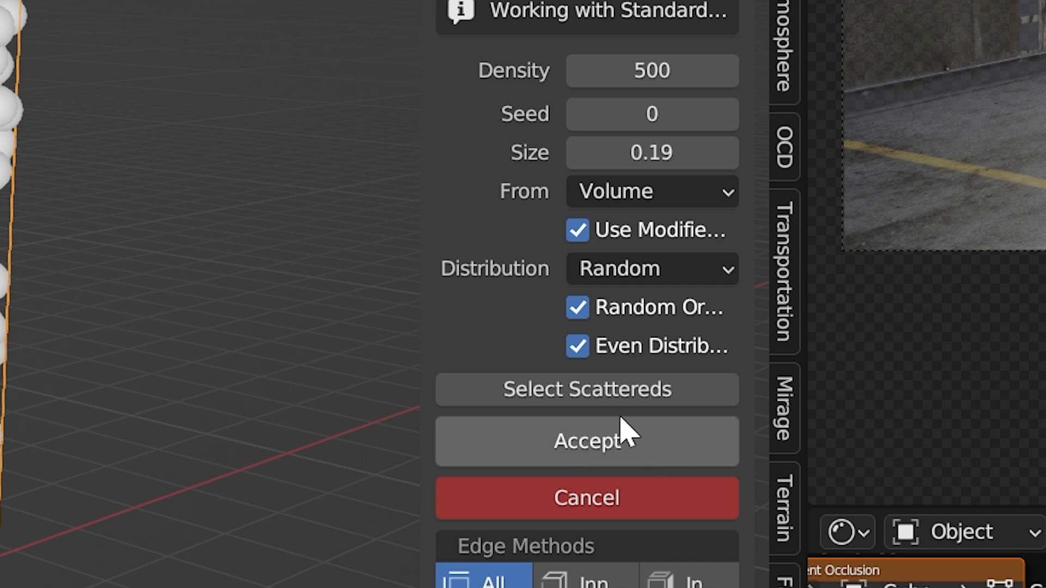
click(588, 441)
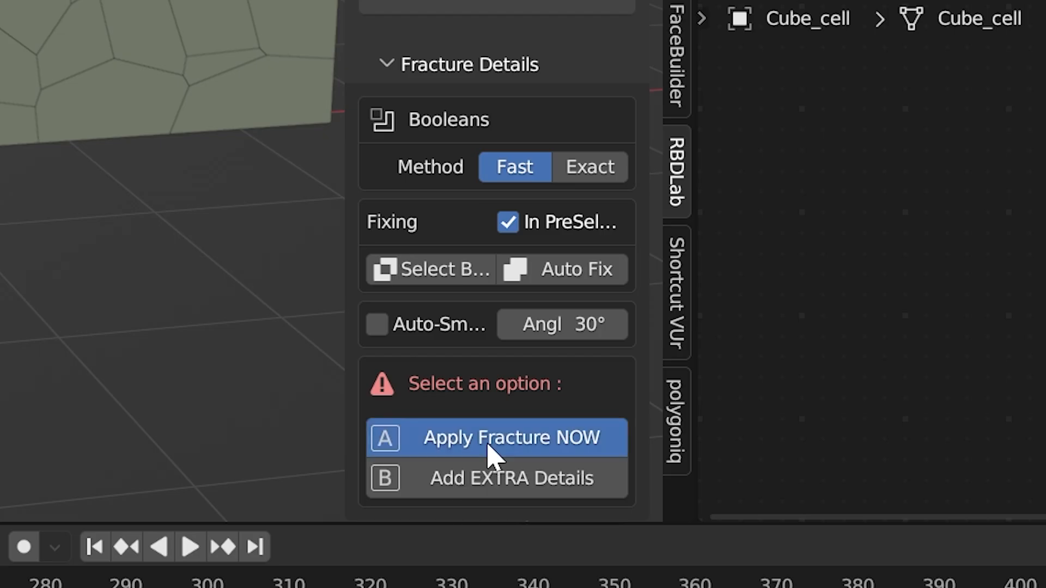
click(509, 438)
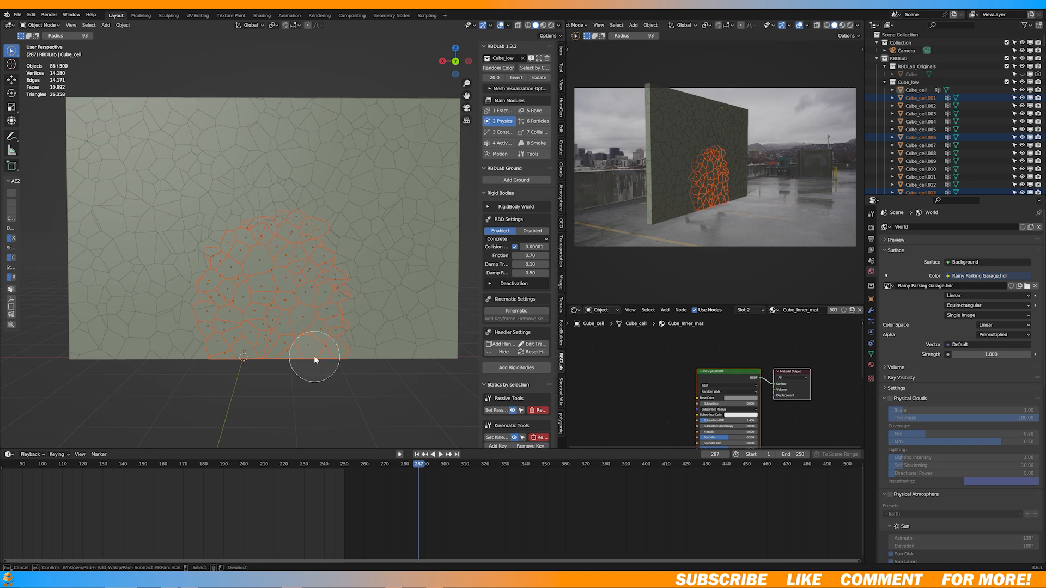
Step: Select the lower-middle cells, add a ground plane, make them rigid bodies and play the simulation
drag(315, 360, 326, 264)
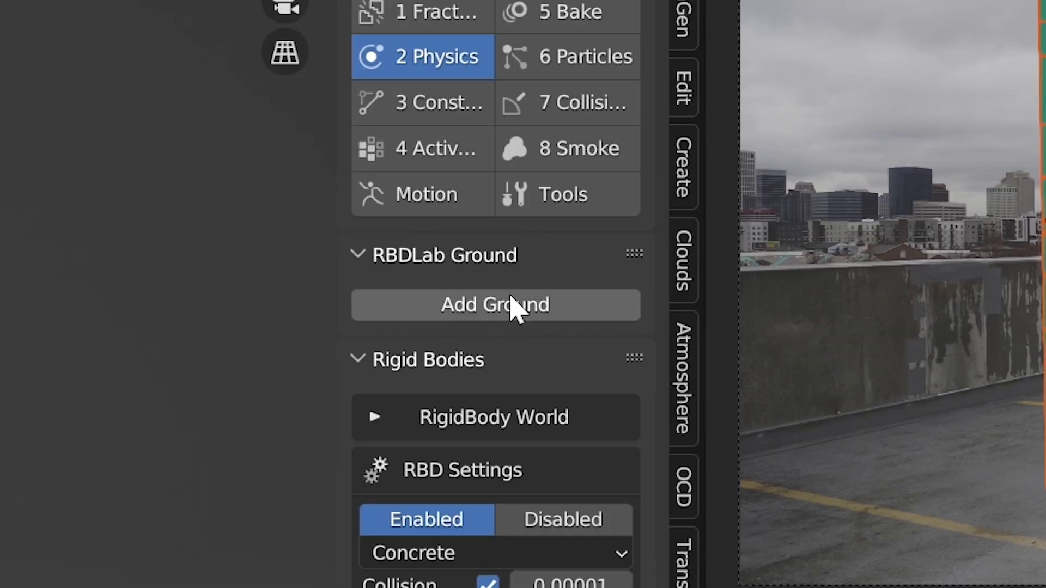
click(495, 306)
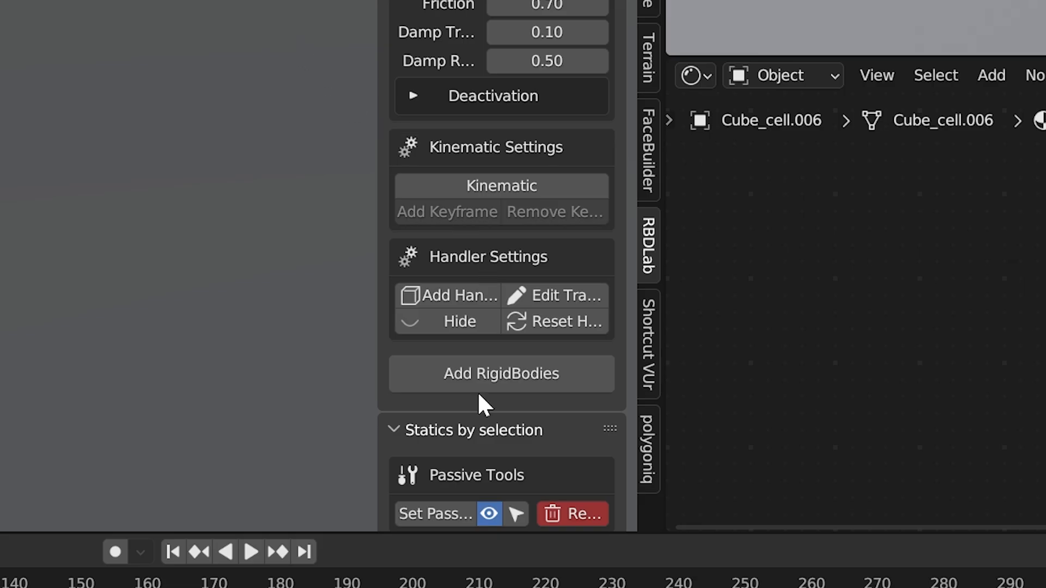
click(502, 374)
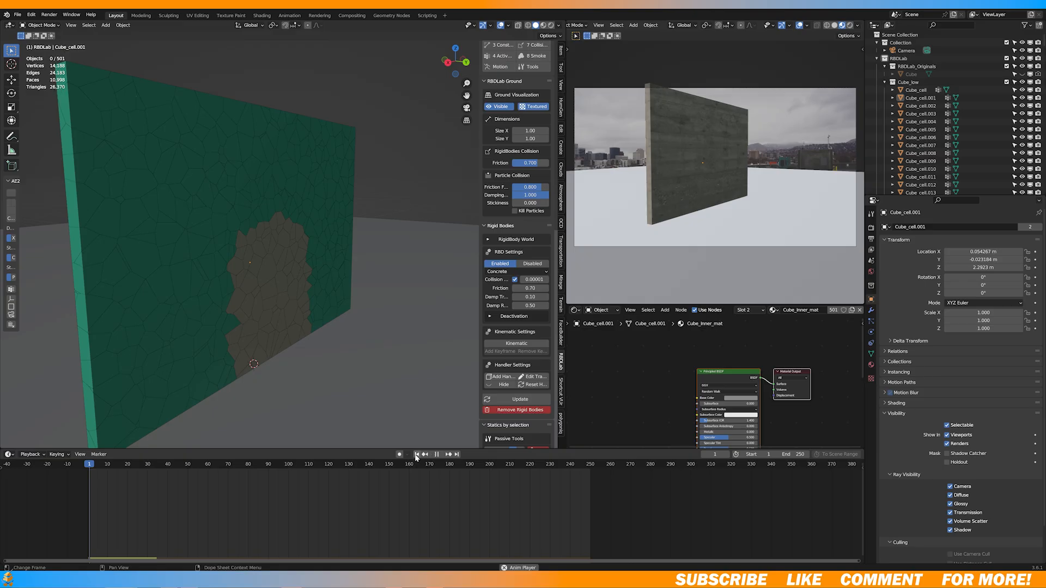
click(436, 455)
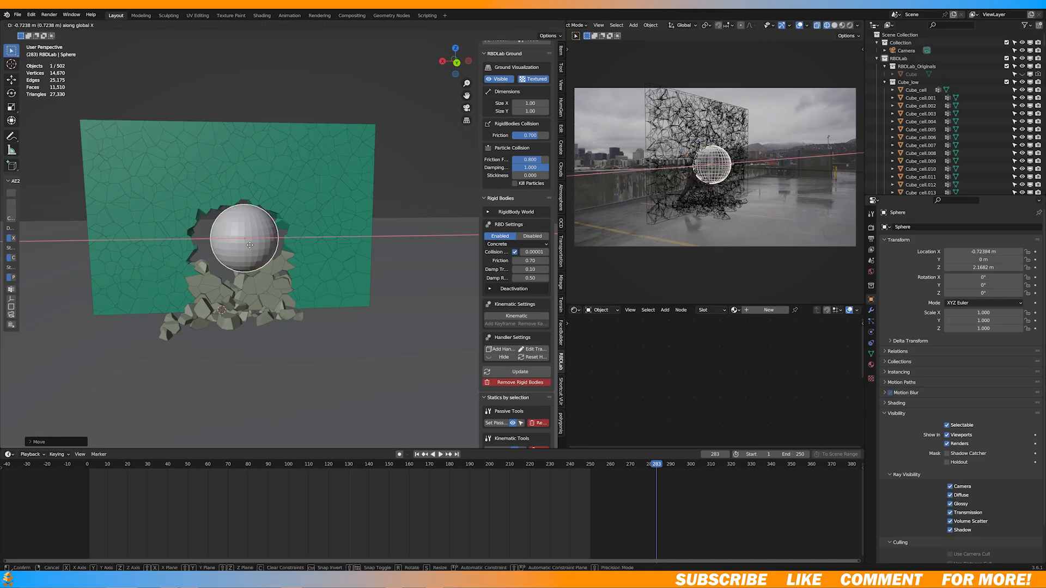
Step: Slide the sphere along X, keyframe it through the wall and shift the keys toward the start
key(z)
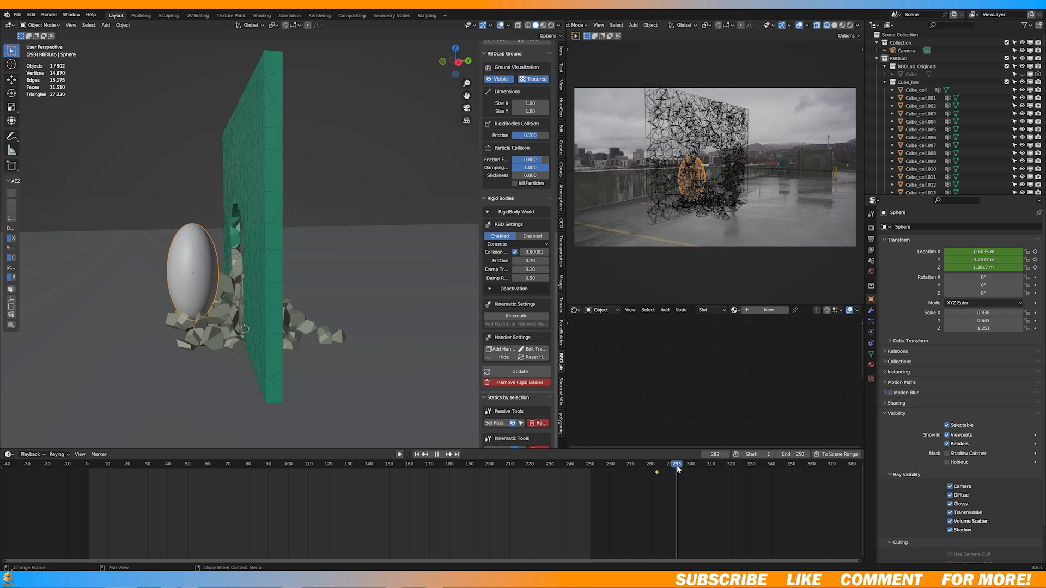
drag(194, 260, 267, 267)
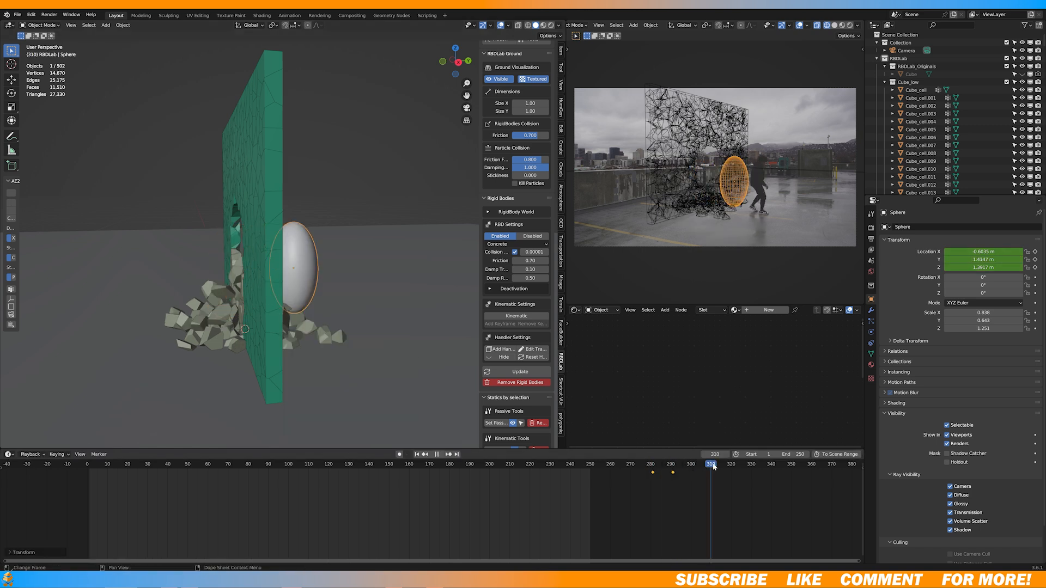
drag(712, 464, 123, 465)
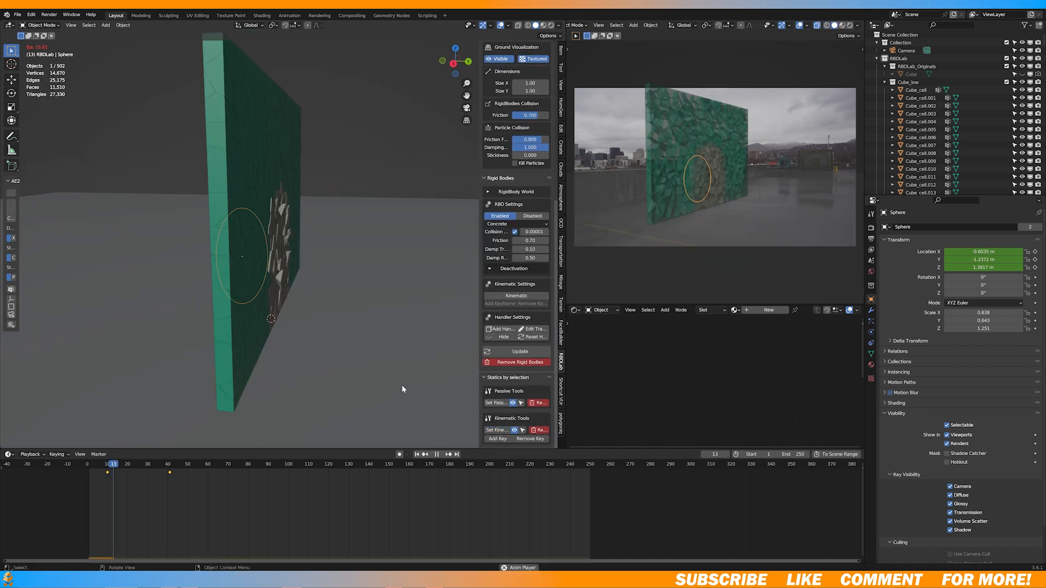
click(440, 454)
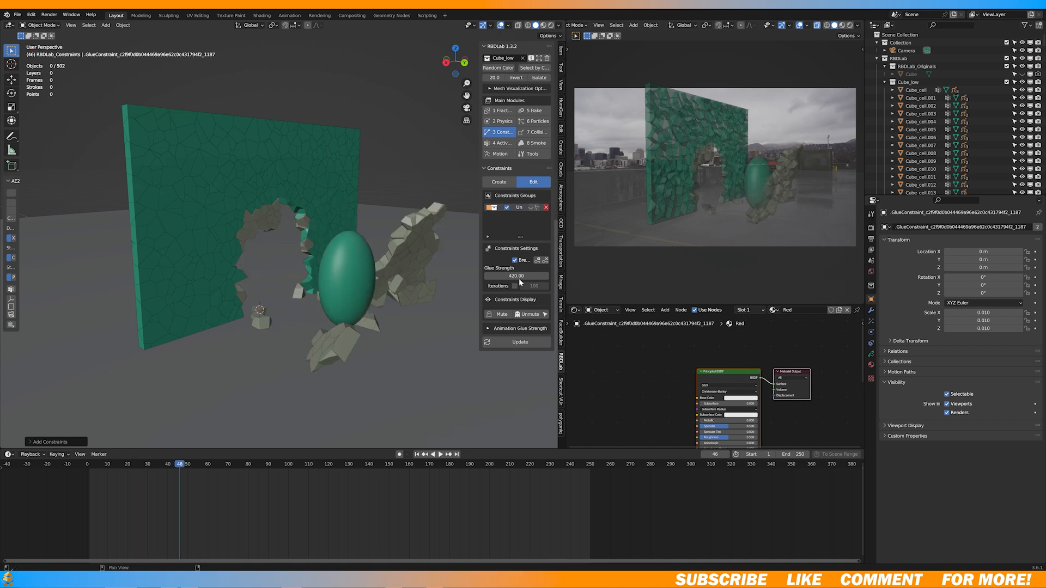
Step: Lower the glue strength from 420 to 125 and play to check the wall breaks
drag(527, 276, 514, 276)
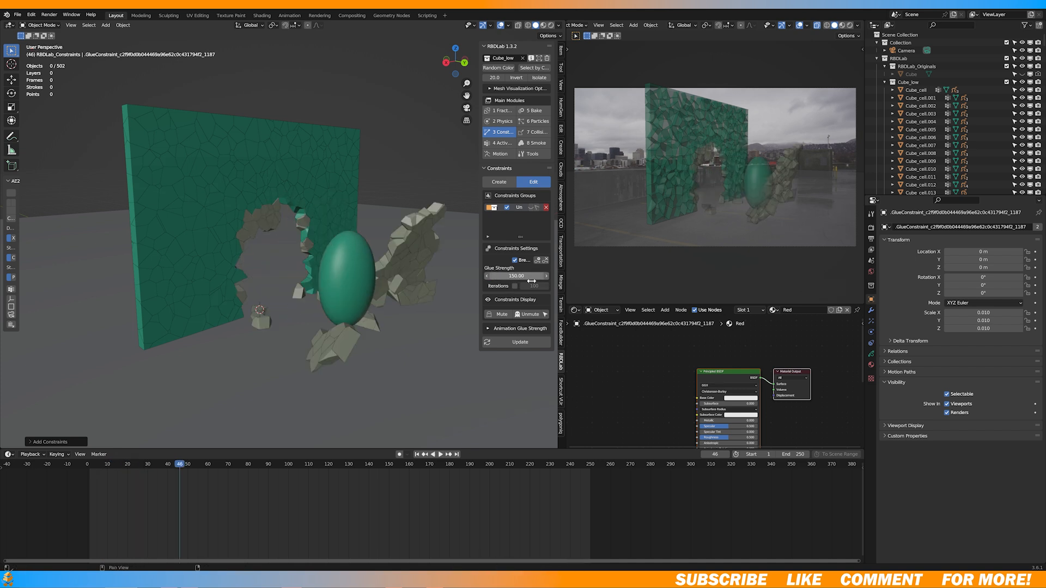
click(440, 455)
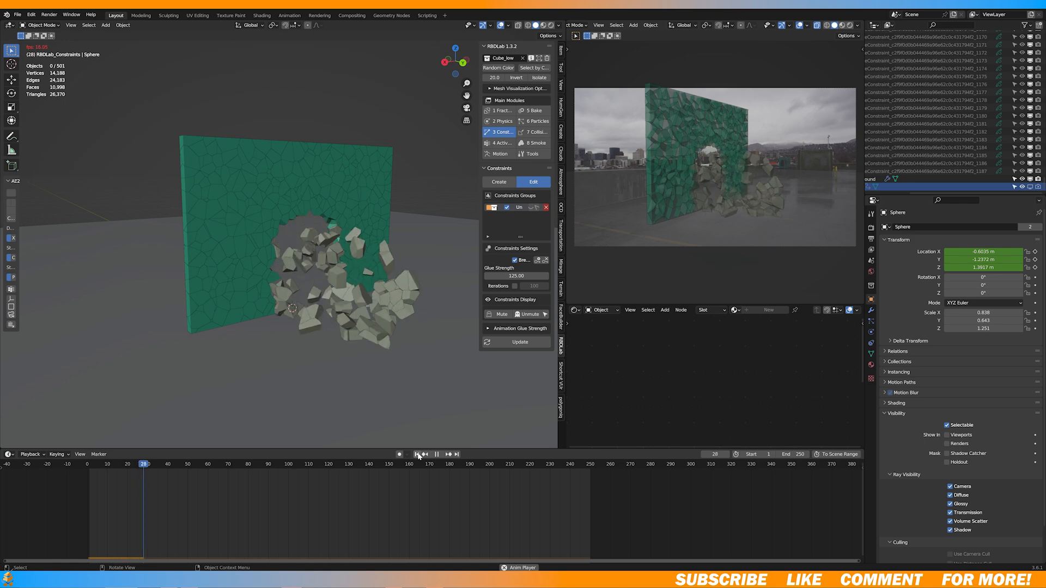
click(419, 455)
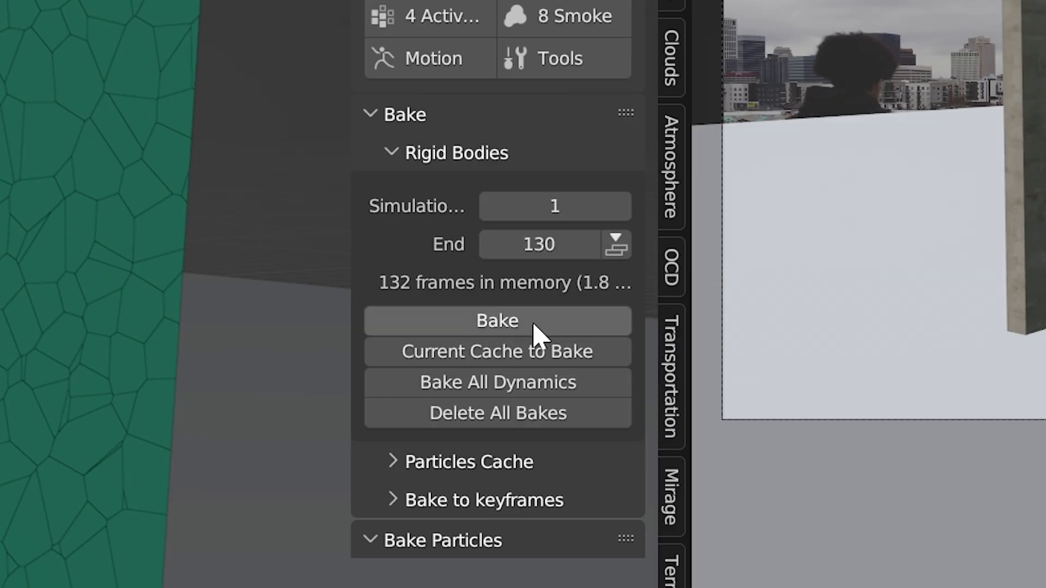
Step: Bake the rigid-body simulation for frames 1 to 130
click(497, 321)
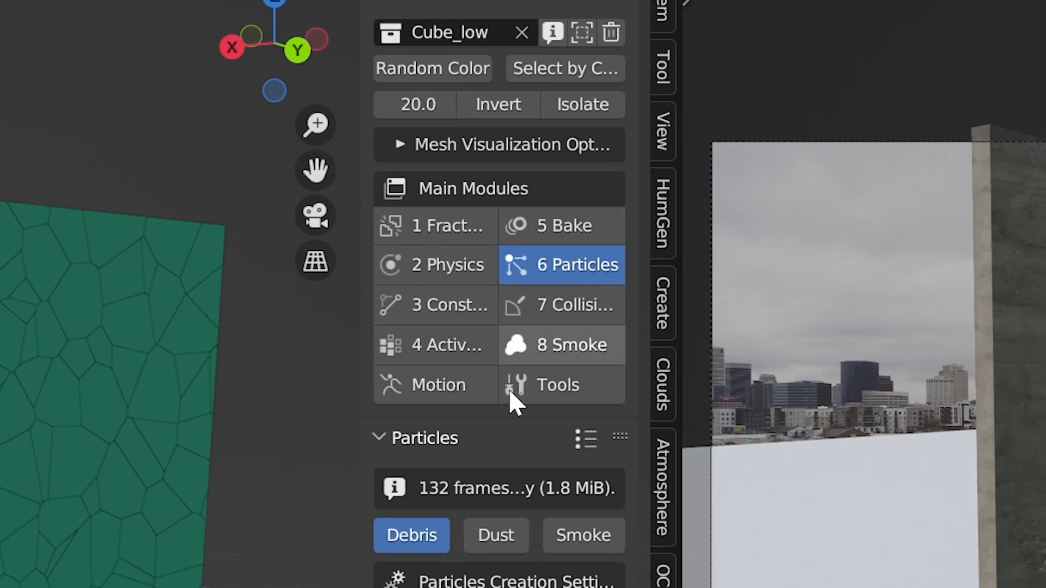
Step: Create debris particles from the breaking cells and play the simulation to review the spray
scroll(down, 3)
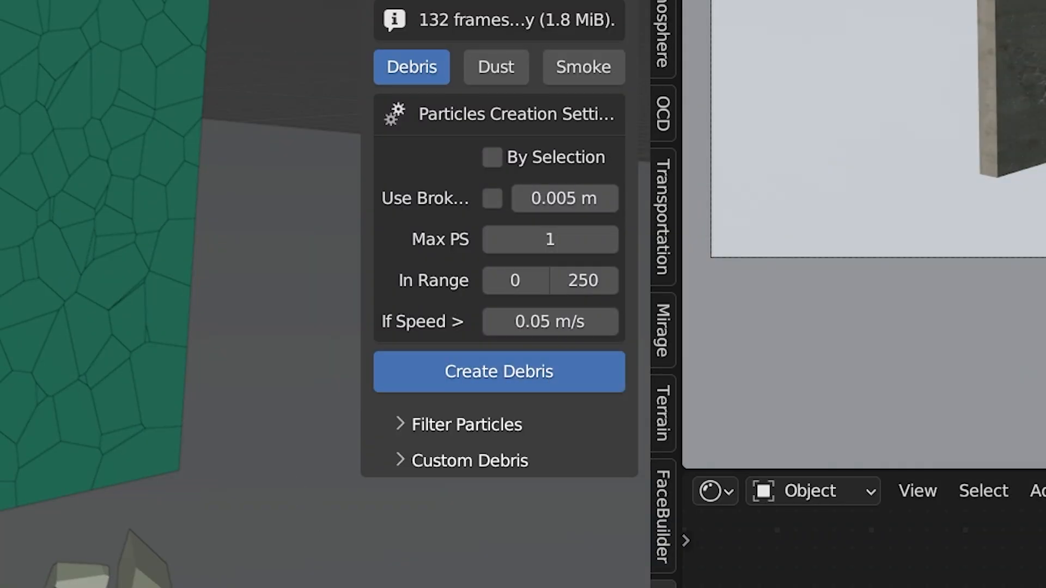
click(499, 372)
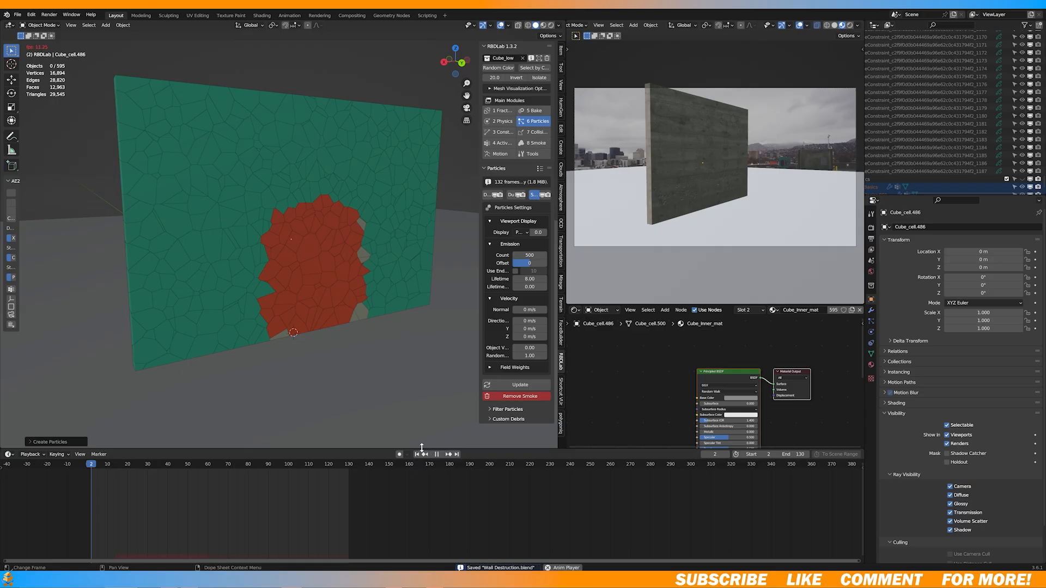
click(436, 454)
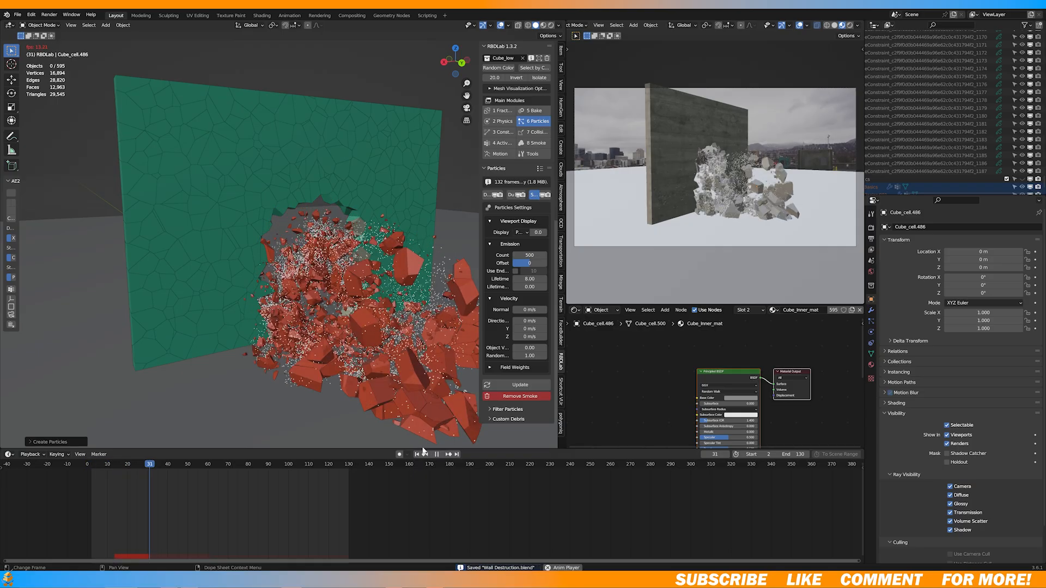
click(436, 454)
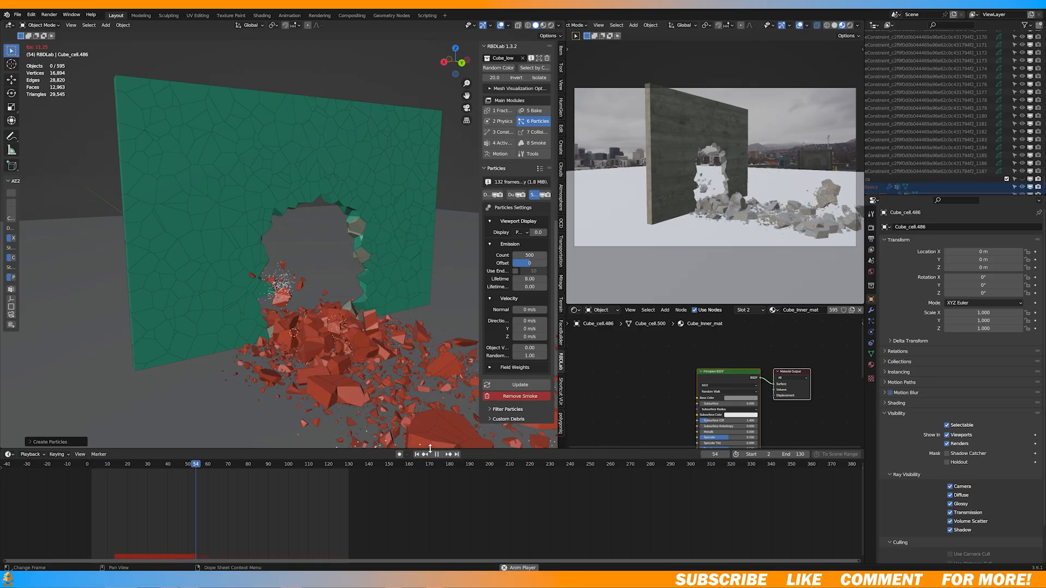
click(445, 454)
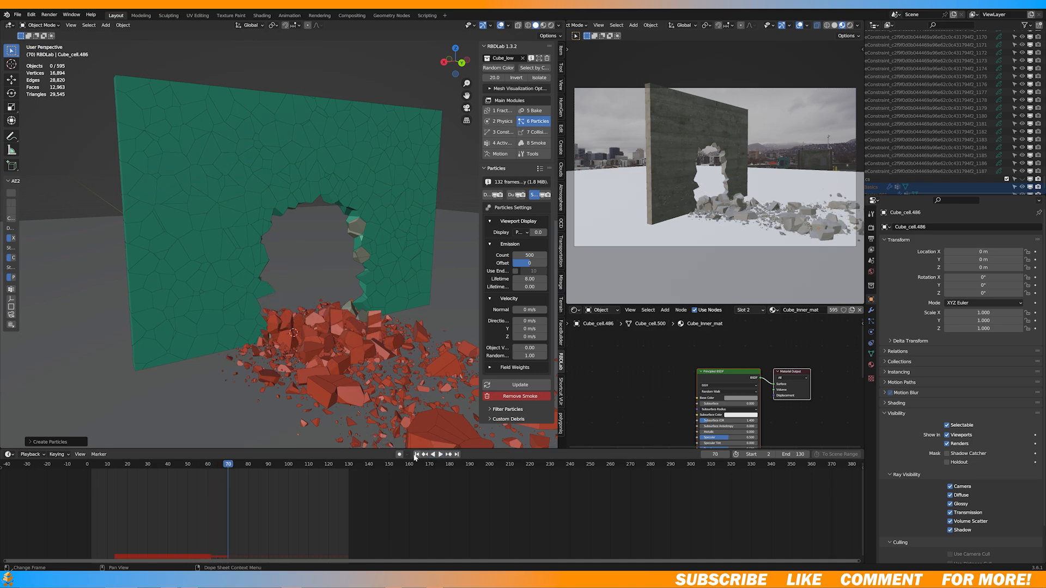